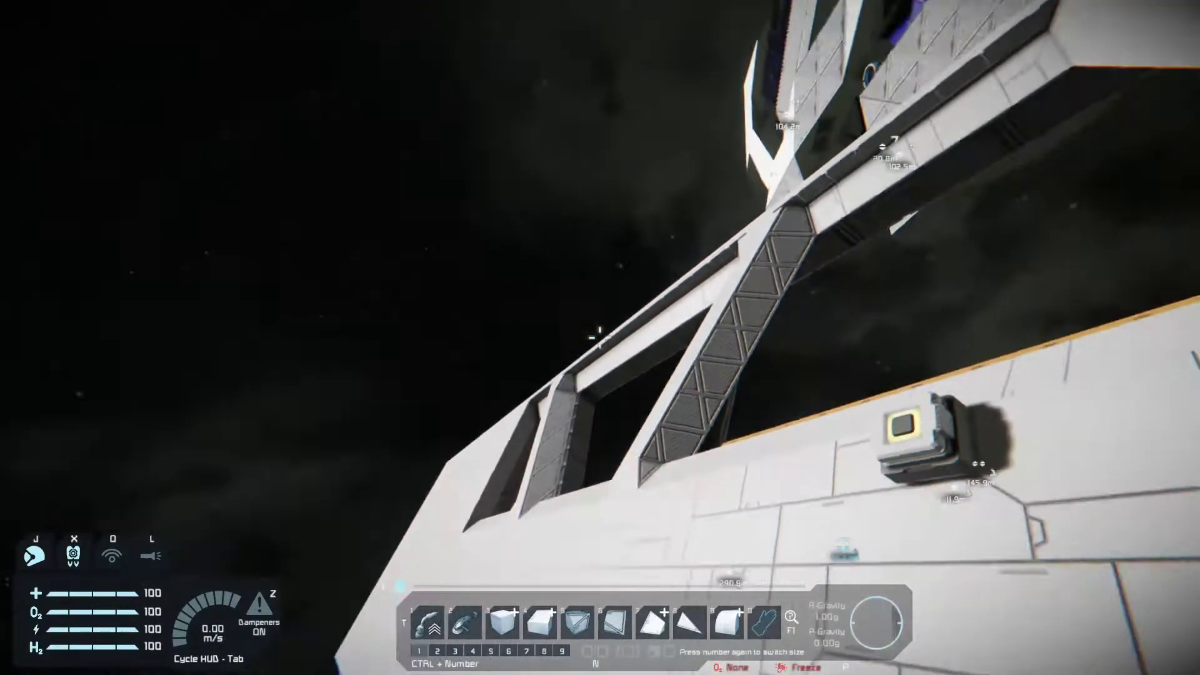
mouse_move(600, 337)
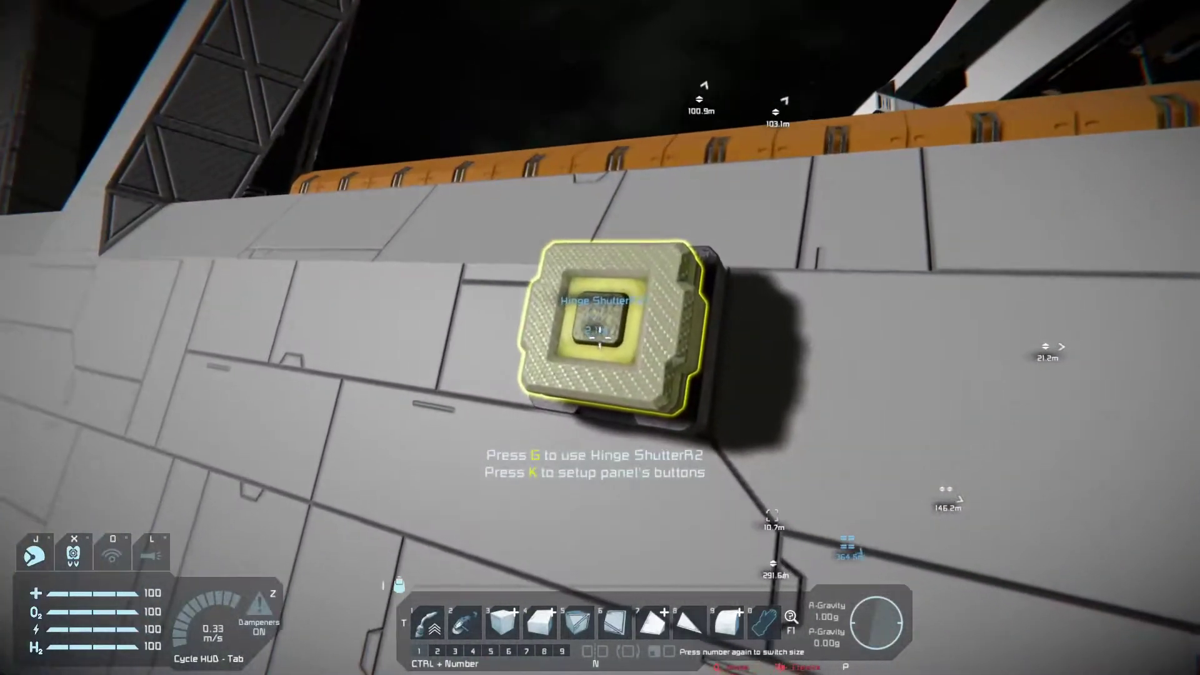
mouse_move(600, 337)
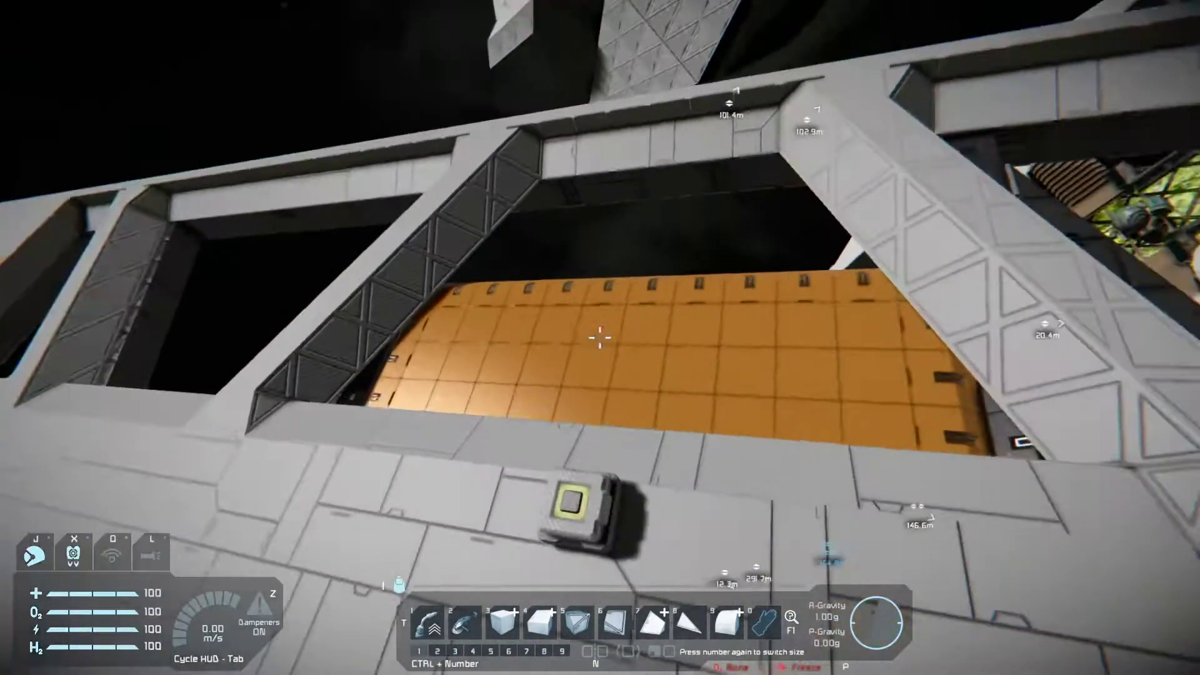
mouse_move(600, 337)
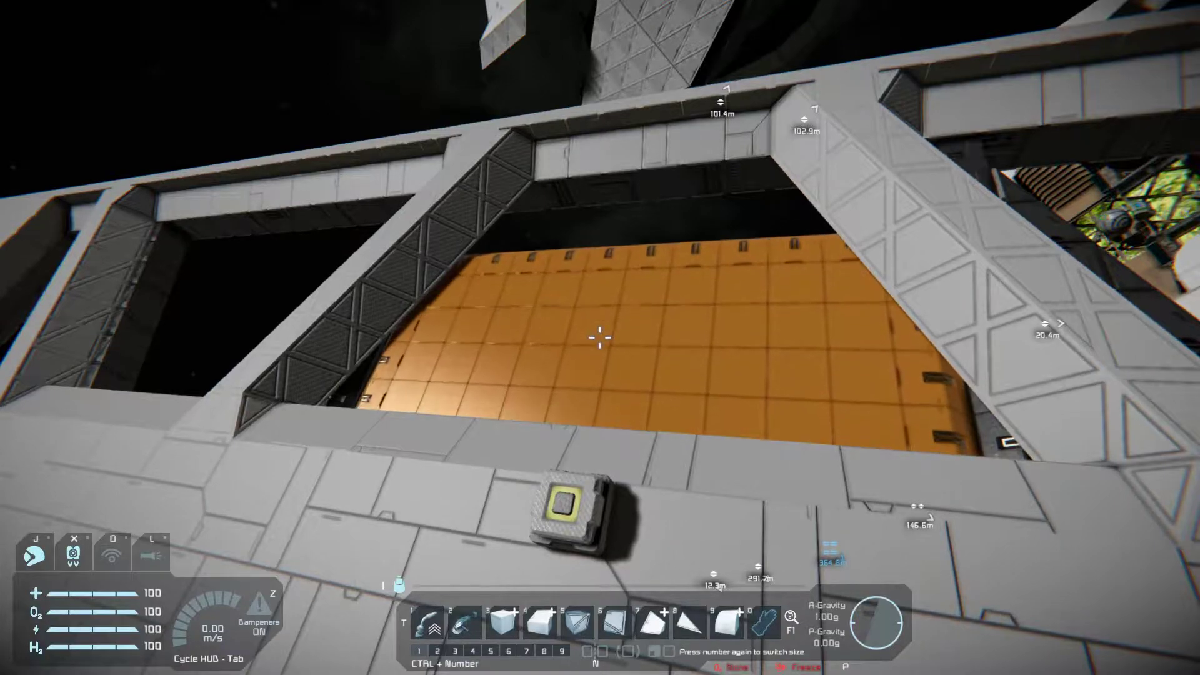